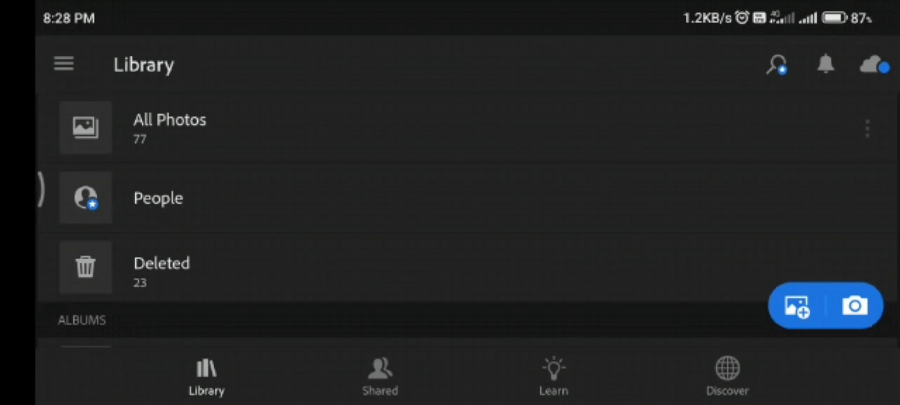
Step: Open the black-saree portrait from the Library into the Edit view
{"action": "left_click", "coordinate": [169, 128]}
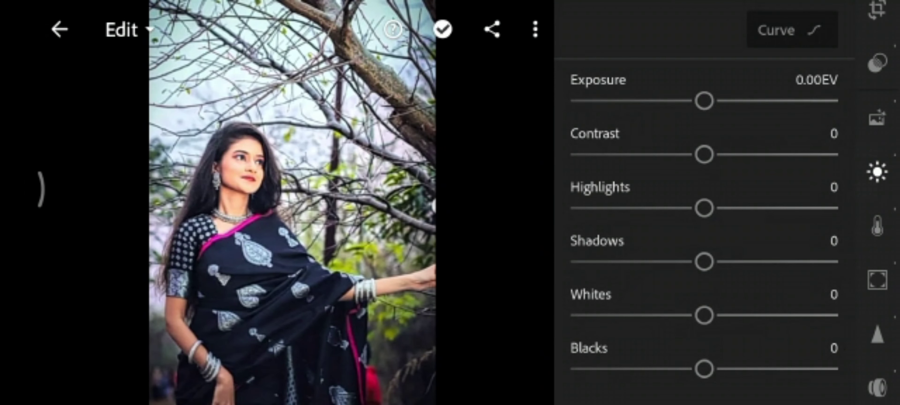
Step: Set highlights to -100, exposure to +0.20EV, contrast to 20 and shadows to 32
{"action": "left_click_drag", "start_coordinate": [701, 208], "coordinate": [568, 208]}
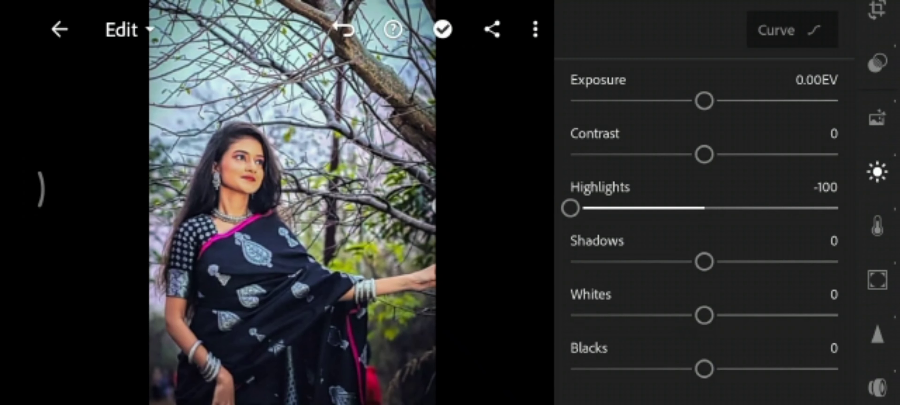
{"action": "left_click_drag", "start_coordinate": [703, 154], "coordinate": [727, 162]}
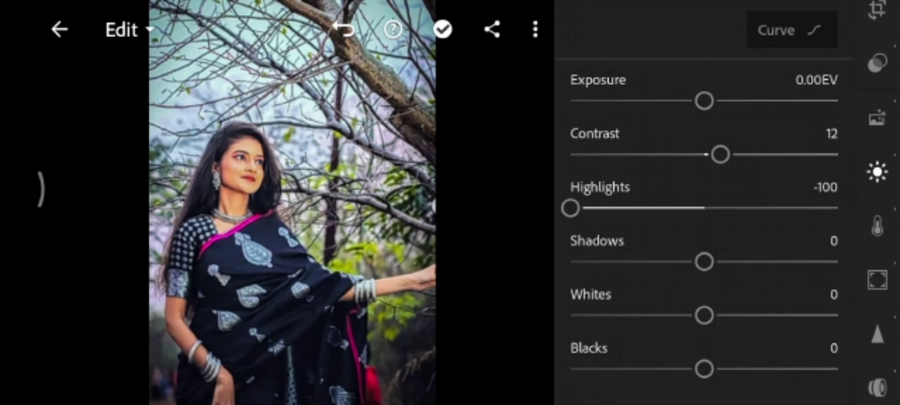
{"action": "left_click_drag", "start_coordinate": [706, 101], "coordinate": [702, 101]}
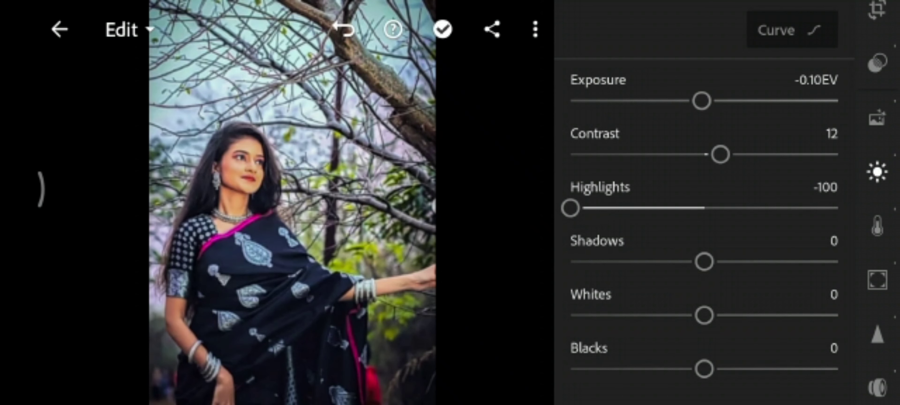
{"action": "left_click_drag", "start_coordinate": [702, 100], "coordinate": [709, 100]}
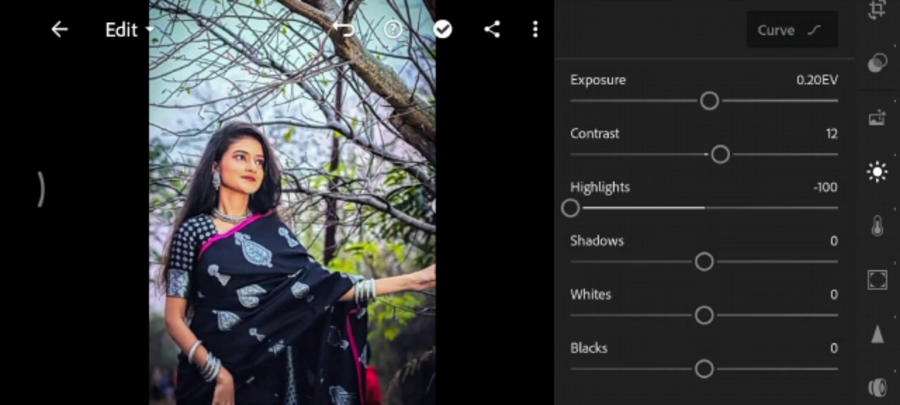
{"action": "left_click_drag", "start_coordinate": [705, 262], "coordinate": [746, 267]}
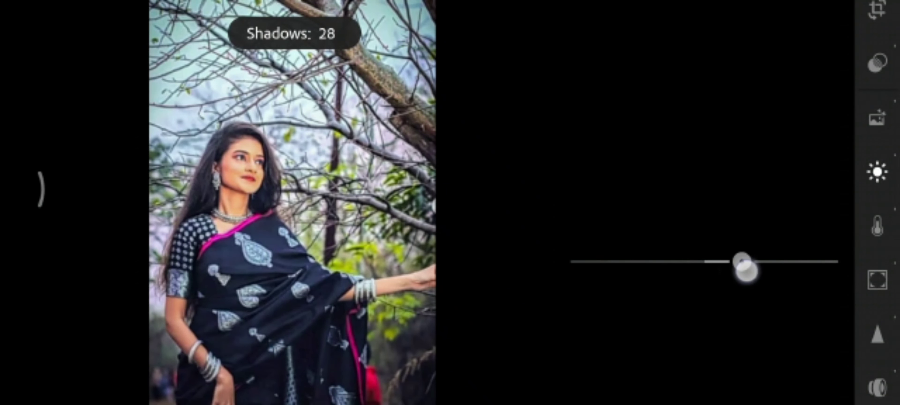
{"action": "left_click_drag", "start_coordinate": [744, 269], "coordinate": [752, 269]}
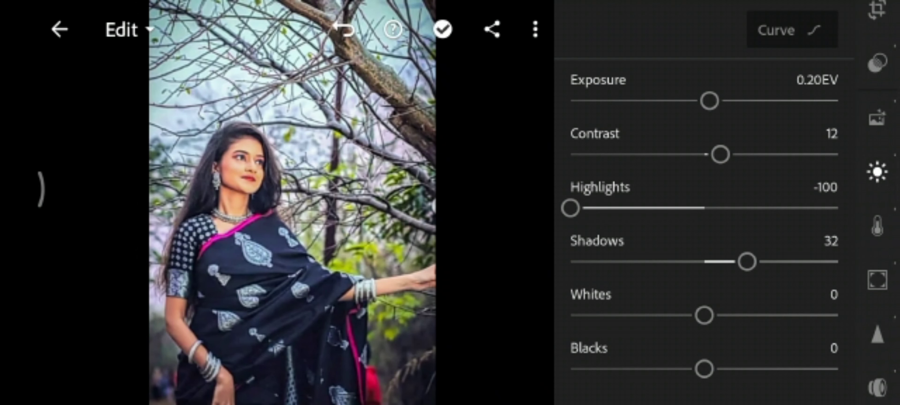
{"action": "left_click_drag", "start_coordinate": [719, 154], "coordinate": [737, 154]}
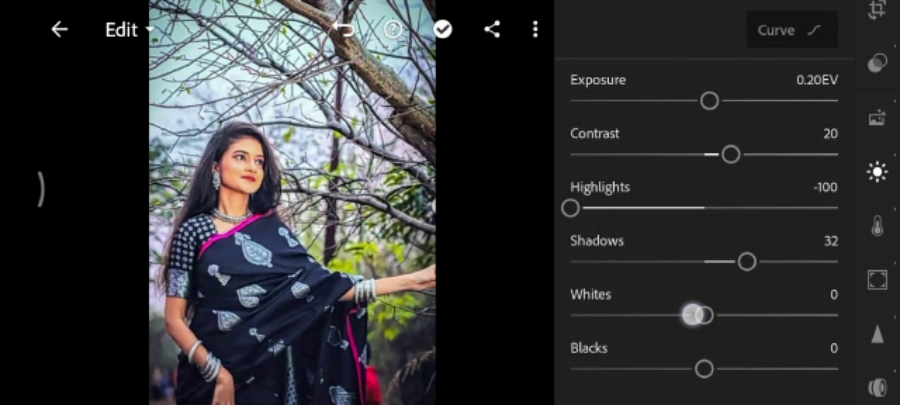
Step: Lower the whites to -15 and pull the blacks down into negative values
{"action": "left_click_drag", "start_coordinate": [695, 316], "coordinate": [680, 316]}
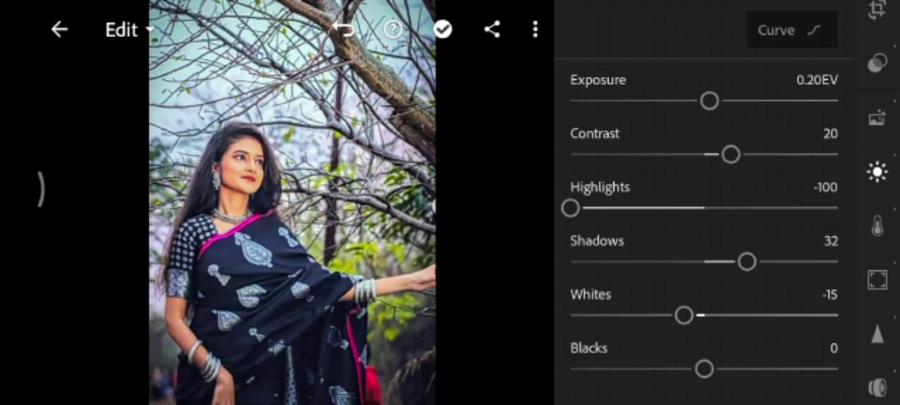
{"action": "left_click_drag", "start_coordinate": [704, 369], "coordinate": [637, 369]}
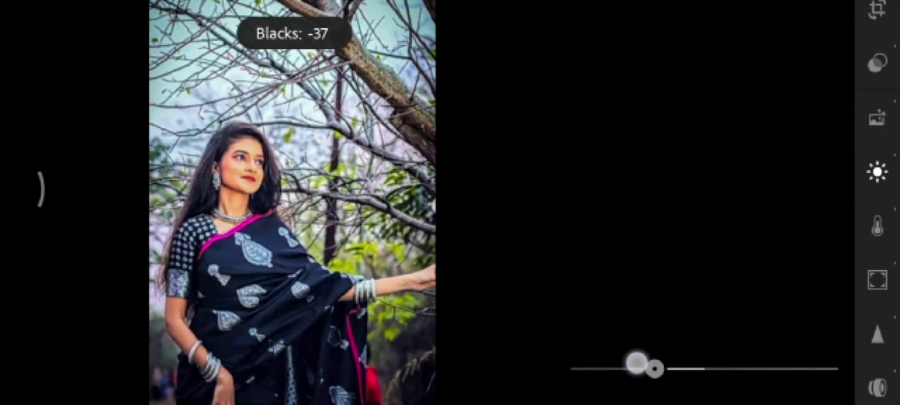
{"action": "left_click_drag", "start_coordinate": [639, 368], "coordinate": [624, 362]}
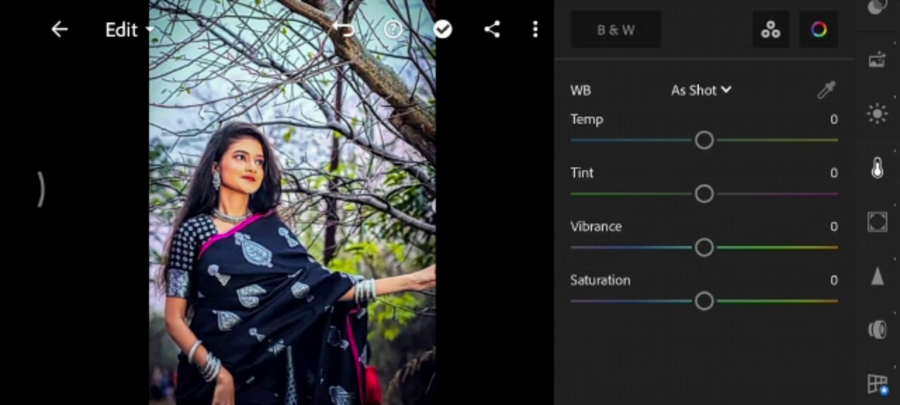
Step: Cool temperature to -10, raise vibrance to 31 and leave saturation at 0
{"action": "left_click_drag", "start_coordinate": [704, 140], "coordinate": [693, 140]}
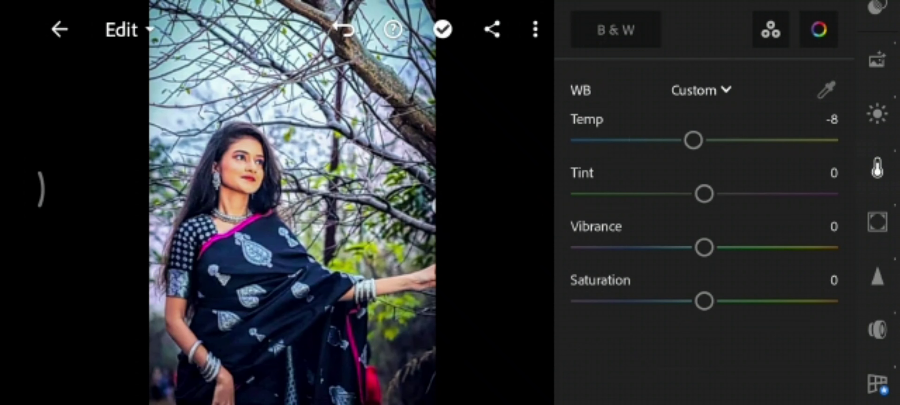
{"action": "left_click_drag", "start_coordinate": [693, 140], "coordinate": [690, 141]}
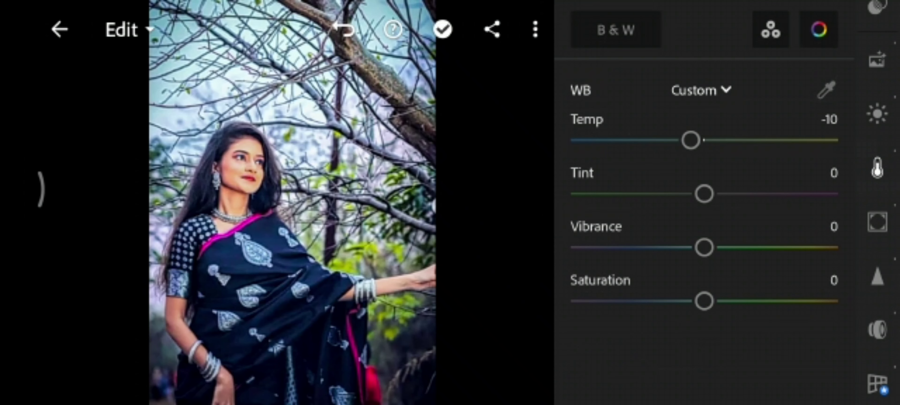
{"action": "left_click_drag", "start_coordinate": [704, 247], "coordinate": [744, 258]}
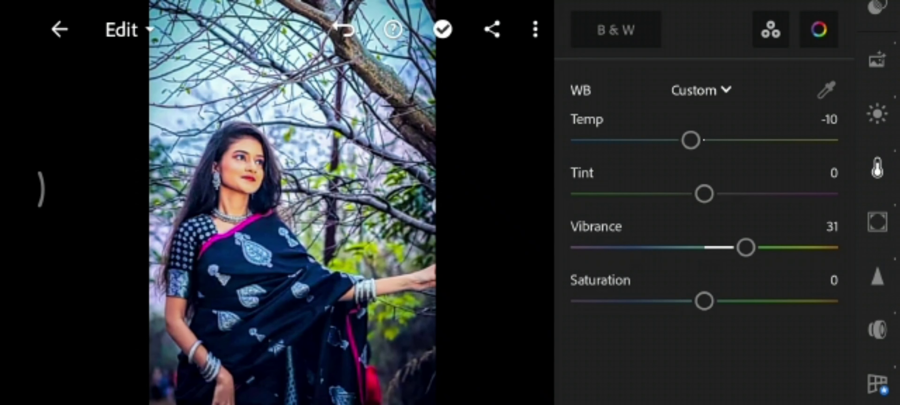
{"action": "left_click_drag", "start_coordinate": [703, 301], "coordinate": [709, 301]}
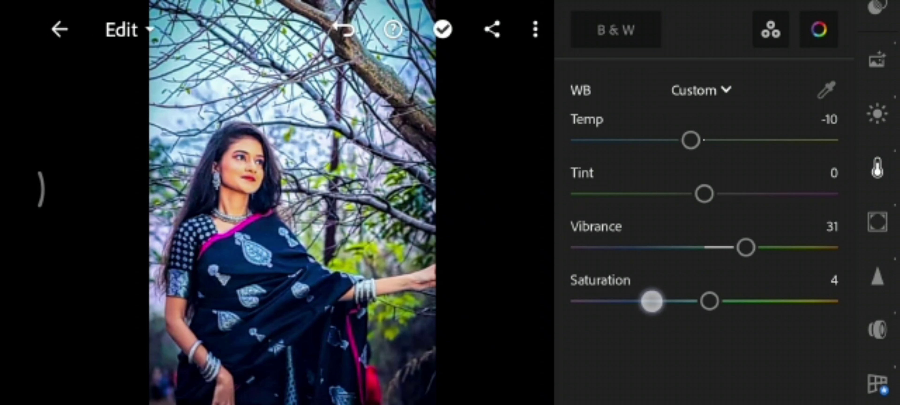
{"action": "left_click_drag", "start_coordinate": [651, 300], "coordinate": [703, 301]}
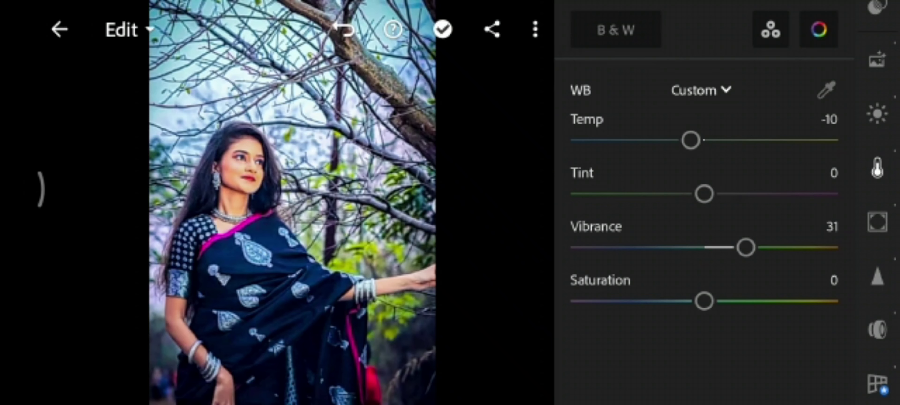
{"action": "left_click", "coordinate": [820, 29]}
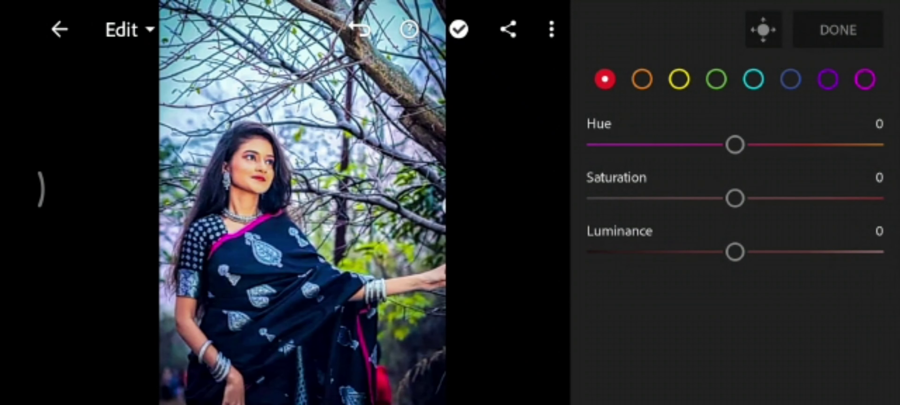
Step: Nudge the red hue slightly and raise red saturation to 24
{"action": "left_click_drag", "start_coordinate": [734, 145], "coordinate": [748, 144]}
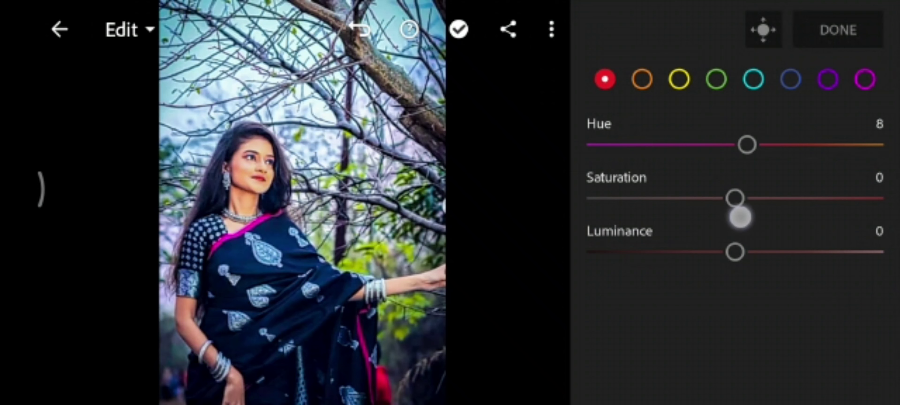
{"action": "left_click_drag", "start_coordinate": [735, 197], "coordinate": [780, 198]}
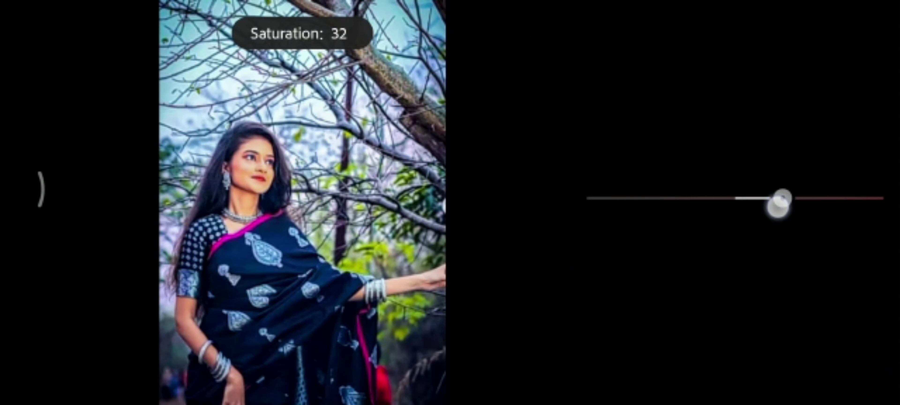
{"action": "left_click_drag", "start_coordinate": [782, 200], "coordinate": [770, 202]}
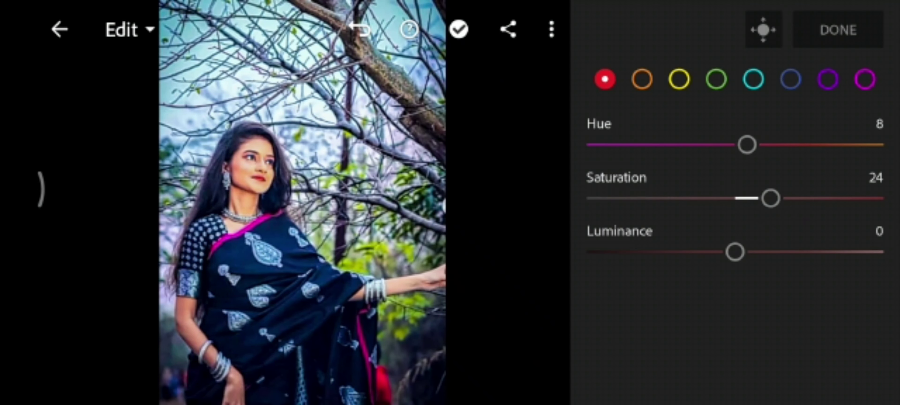
Step: Mute the orange tones to saturation -26 and brighten their luminance to 44
{"action": "left_click", "coordinate": [641, 79]}
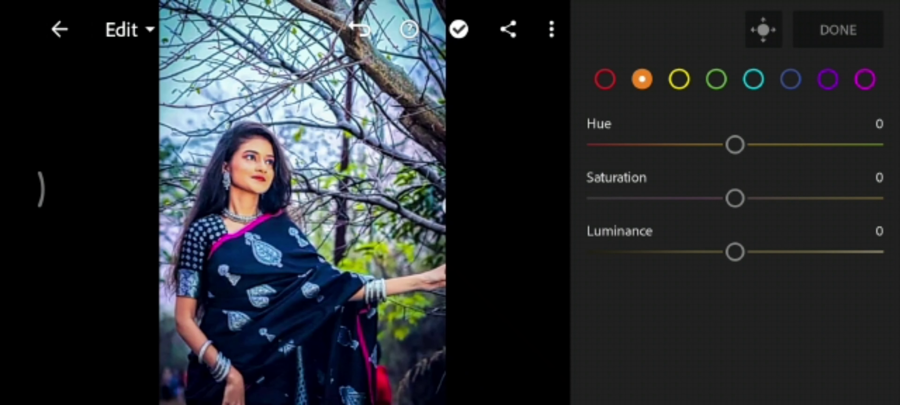
{"action": "left_click_drag", "start_coordinate": [734, 198], "coordinate": [692, 198]}
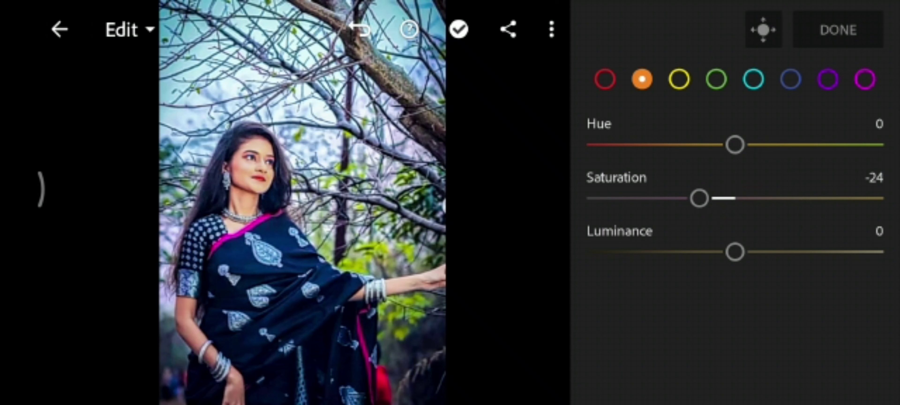
{"action": "left_click_drag", "start_coordinate": [735, 252], "coordinate": [758, 265]}
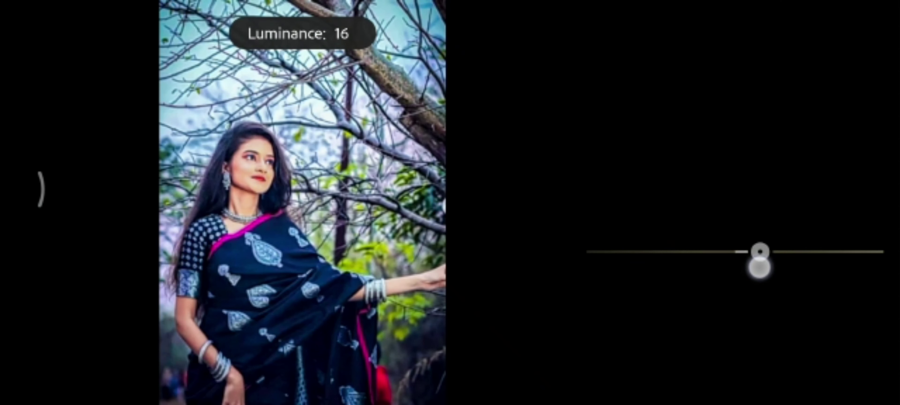
{"action": "left_click_drag", "start_coordinate": [758, 266], "coordinate": [772, 266]}
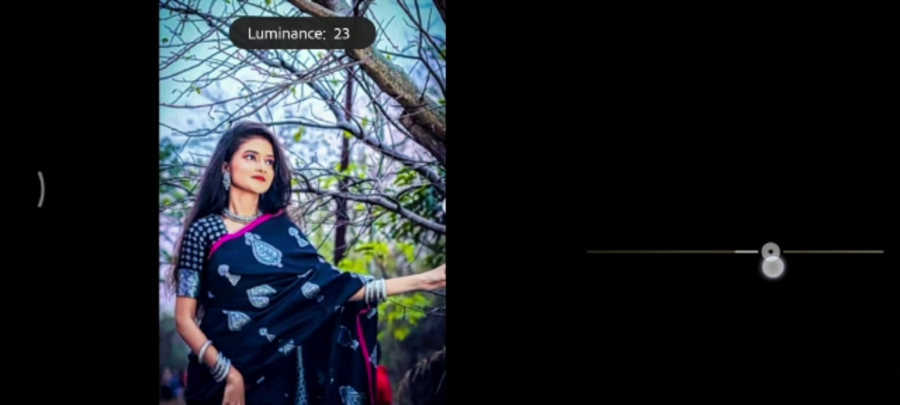
{"action": "left_click_drag", "start_coordinate": [771, 252], "coordinate": [781, 251]}
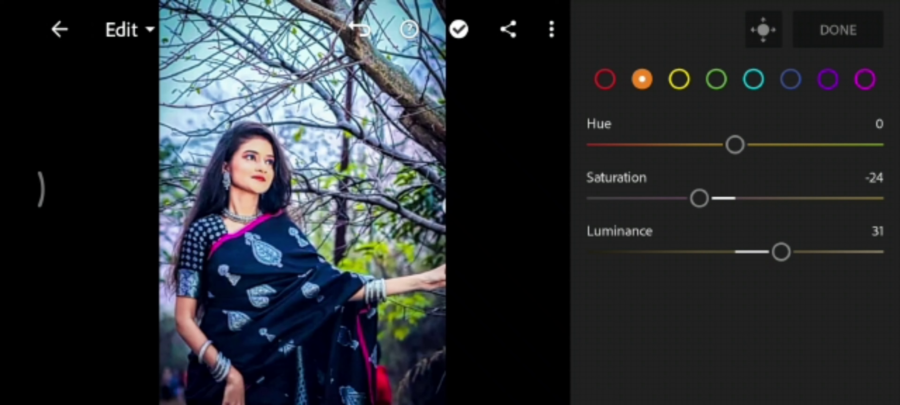
{"action": "left_click_drag", "start_coordinate": [780, 252], "coordinate": [804, 252]}
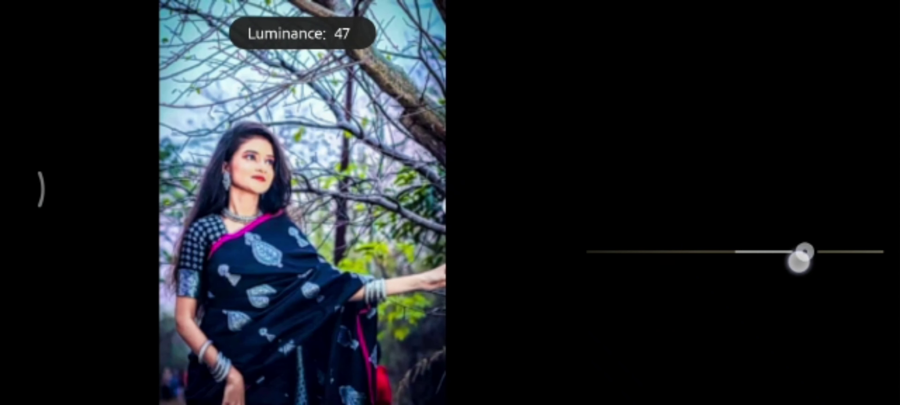
{"action": "left_click_drag", "start_coordinate": [807, 259], "coordinate": [801, 252]}
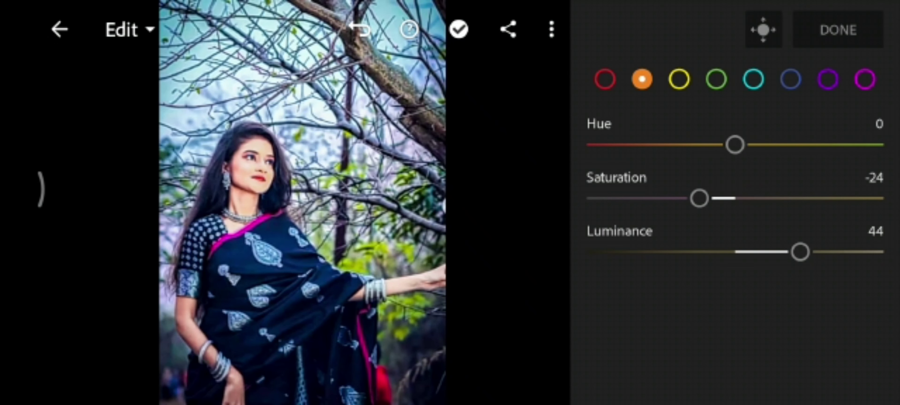
{"action": "left_click_drag", "start_coordinate": [699, 198], "coordinate": [696, 198]}
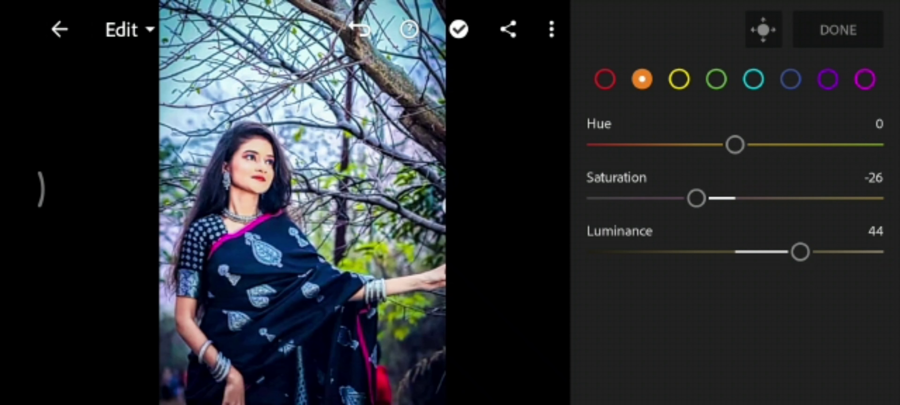
Step: Shift the yellows to hue -70, saturation 50 and luminance 22, greening the foliage
{"action": "left_click", "coordinate": [679, 79]}
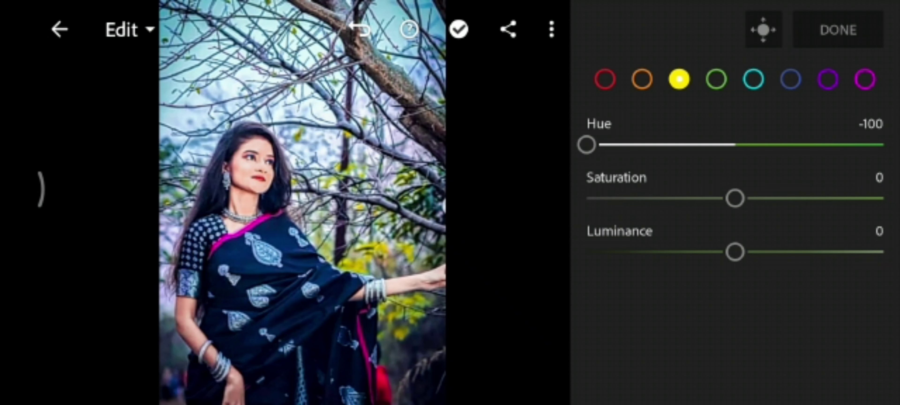
{"action": "left_click_drag", "start_coordinate": [734, 198], "coordinate": [798, 198]}
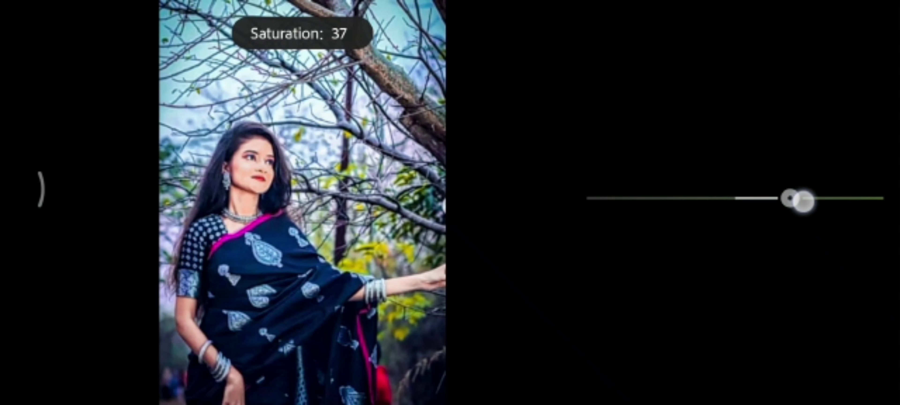
{"action": "left_click_drag", "start_coordinate": [798, 199], "coordinate": [839, 198]}
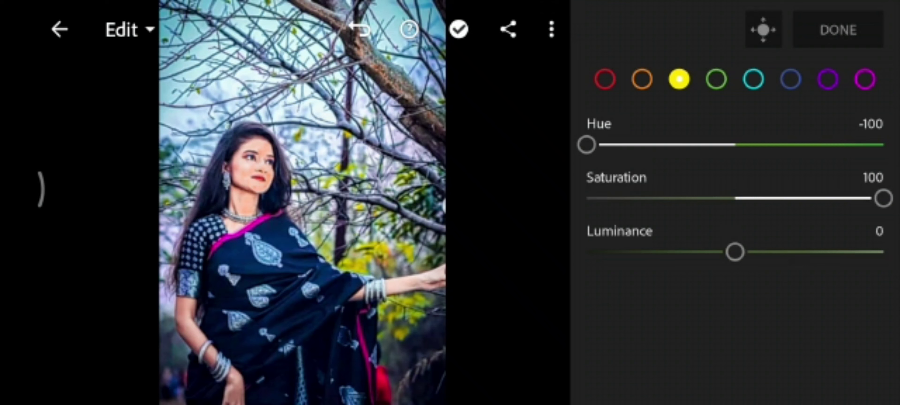
{"action": "left_click_drag", "start_coordinate": [883, 198], "coordinate": [815, 198]}
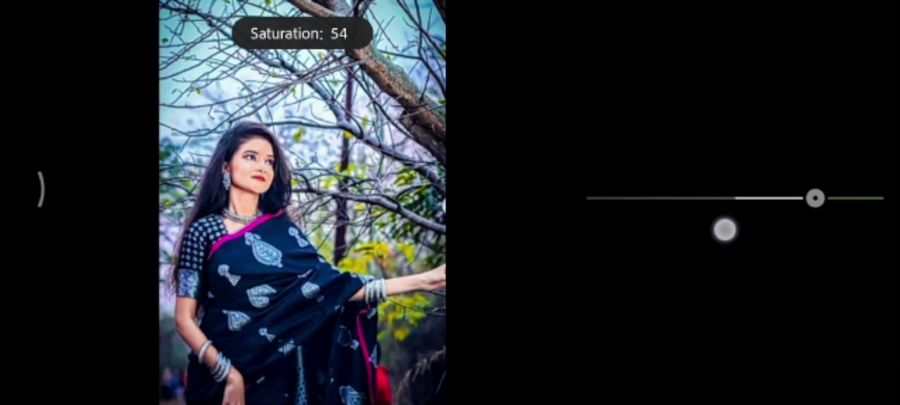
{"action": "left_click_drag", "start_coordinate": [816, 198], "coordinate": [631, 144]}
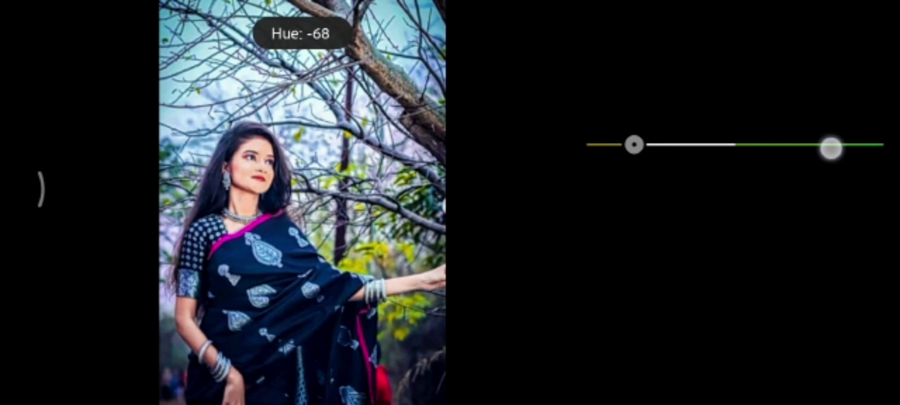
{"action": "left_click_drag", "start_coordinate": [829, 148], "coordinate": [826, 148]}
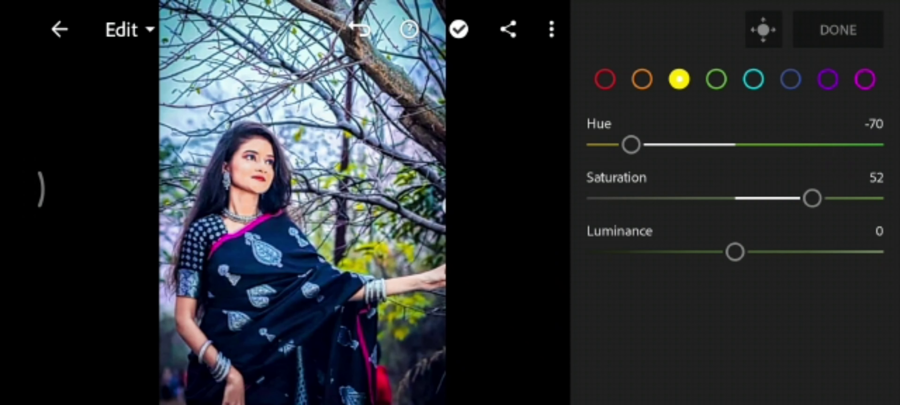
{"action": "left_click_drag", "start_coordinate": [812, 198], "coordinate": [810, 198]}
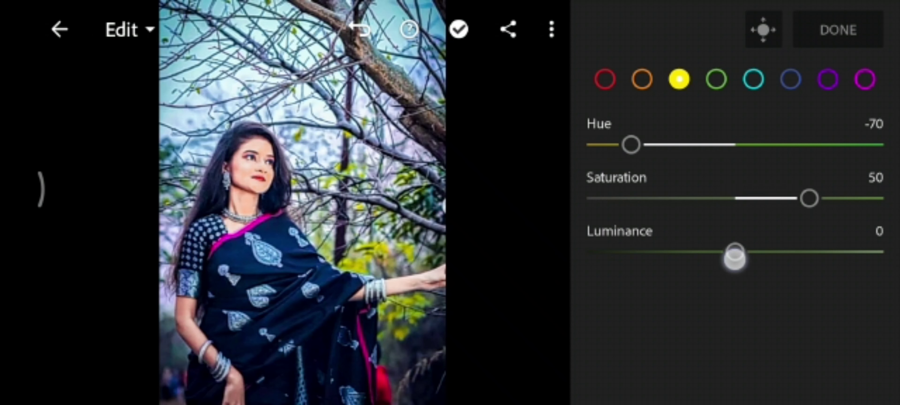
{"action": "left_click_drag", "start_coordinate": [734, 256], "coordinate": [767, 256]}
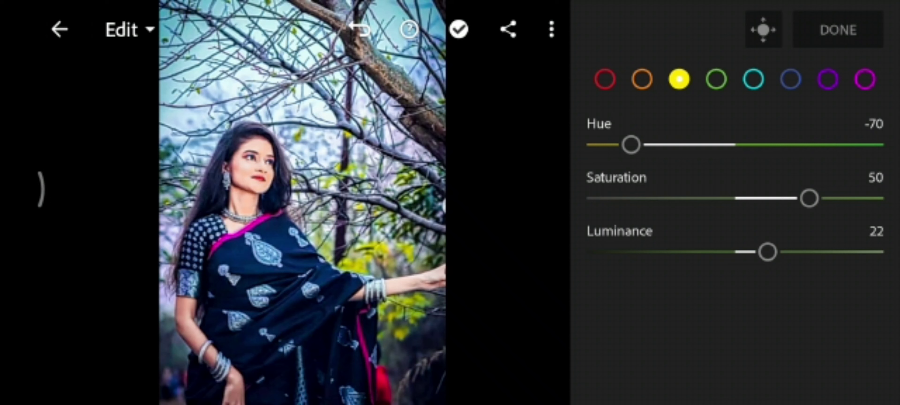
Step: Push the green hue to -100 with saturation 15 and luminance 20, turning foliage golden
{"action": "left_click", "coordinate": [716, 79]}
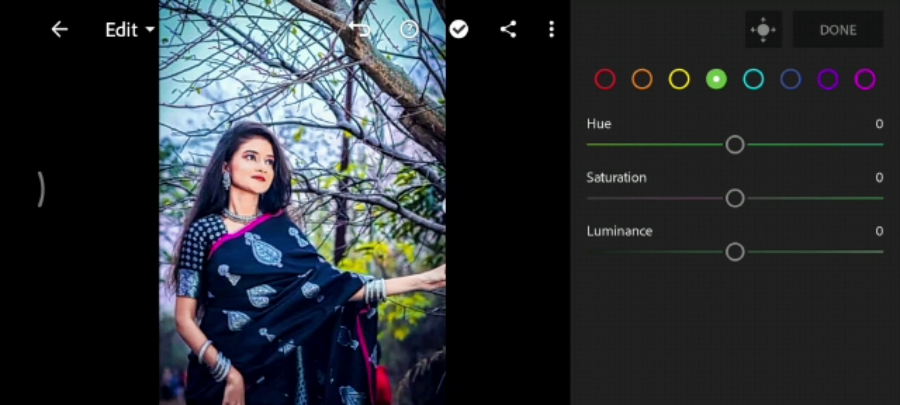
{"action": "left_click_drag", "start_coordinate": [735, 144], "coordinate": [655, 144]}
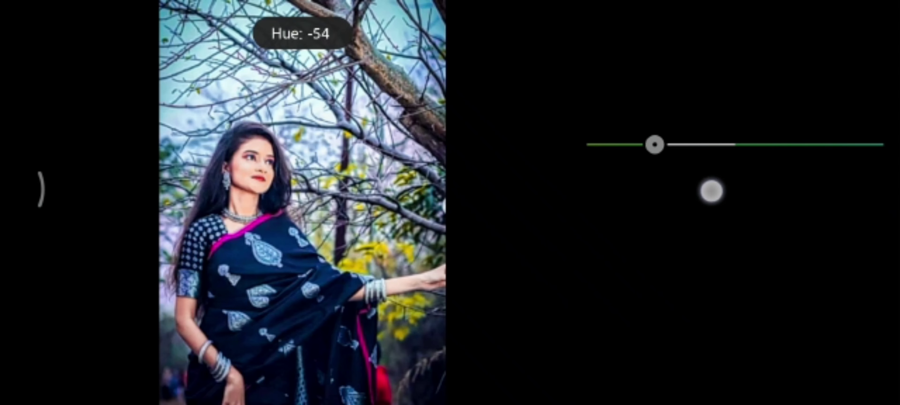
{"action": "left_click_drag", "start_coordinate": [654, 144], "coordinate": [586, 144]}
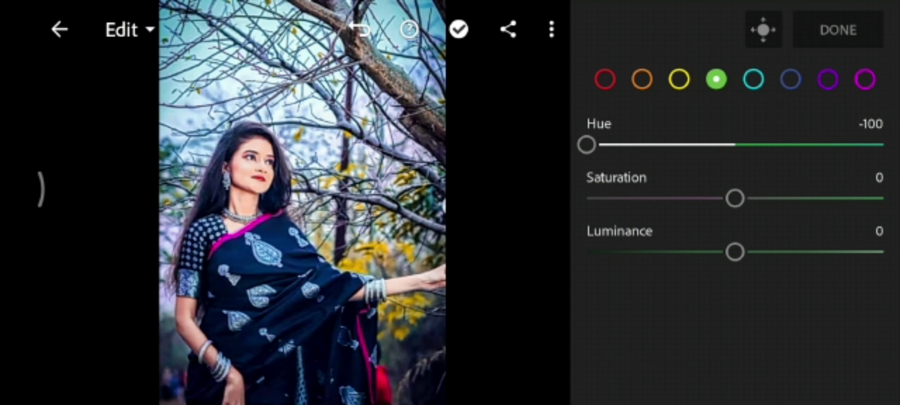
{"action": "left_click_drag", "start_coordinate": [735, 252], "coordinate": [761, 252]}
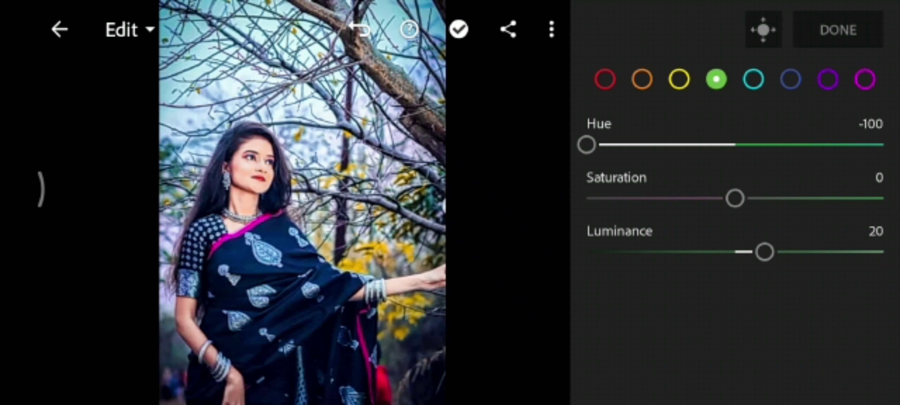
{"action": "left_click_drag", "start_coordinate": [736, 198], "coordinate": [756, 198]}
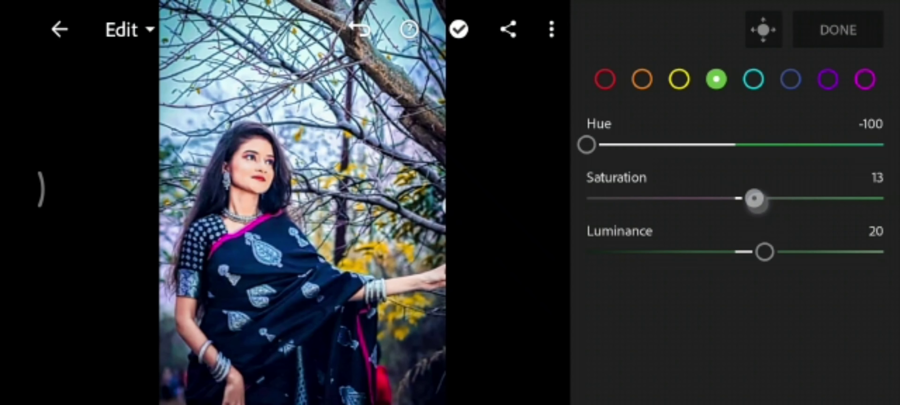
{"action": "left_click_drag", "start_coordinate": [752, 198], "coordinate": [757, 198]}
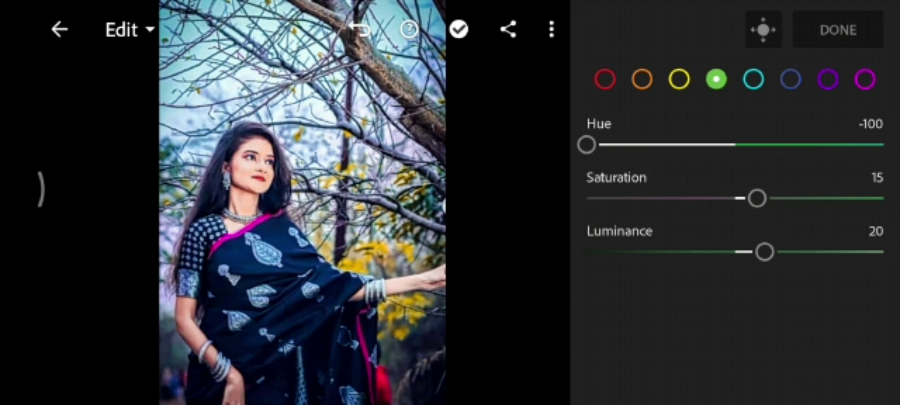
{"action": "left_click", "coordinate": [753, 79]}
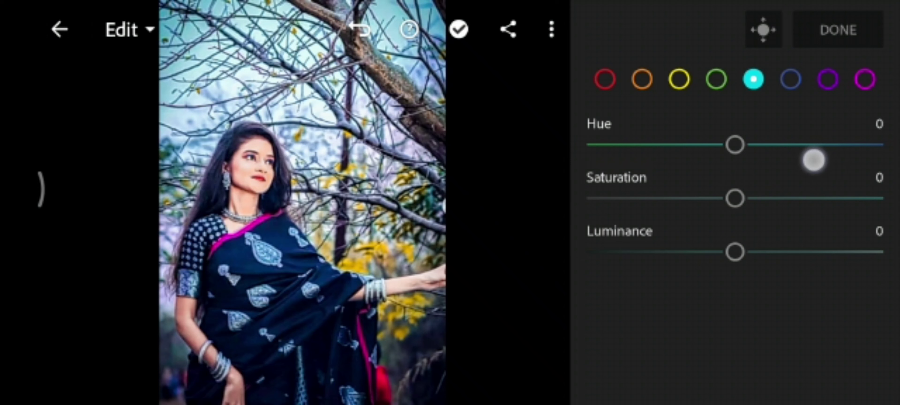
Step: Set the aqua tones to hue -100, saturation 50 and luminance -40 for a deeper teal sky
{"action": "left_click_drag", "start_coordinate": [734, 144], "coordinate": [587, 144]}
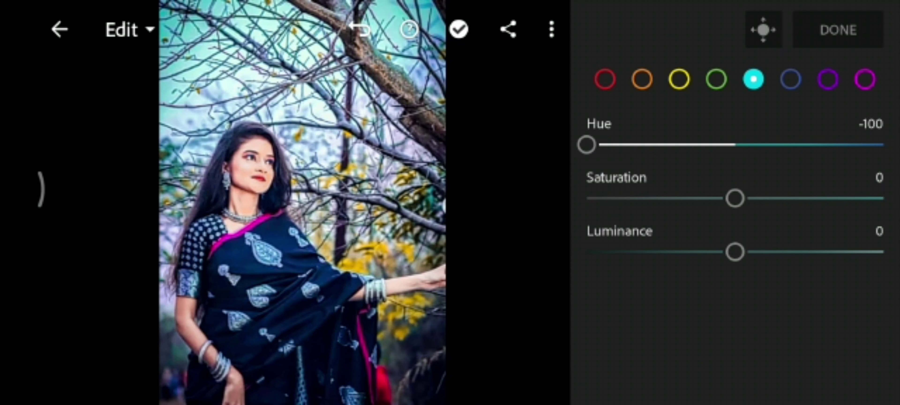
{"action": "left_click_drag", "start_coordinate": [735, 197], "coordinate": [769, 197]}
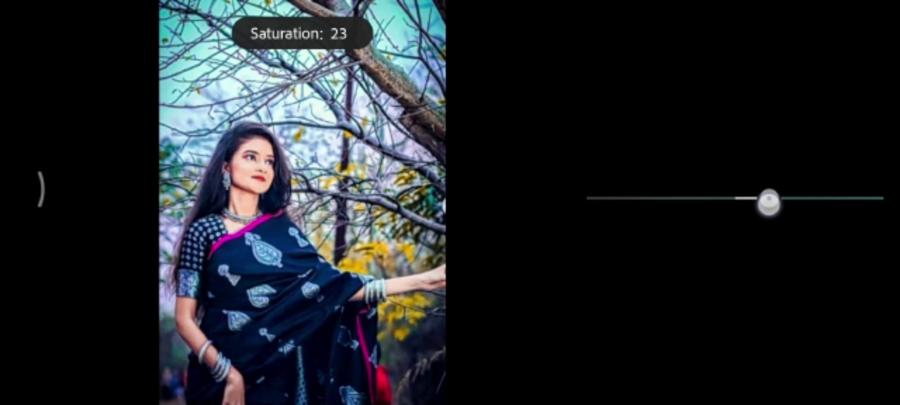
{"action": "left_click_drag", "start_coordinate": [769, 202], "coordinate": [796, 206]}
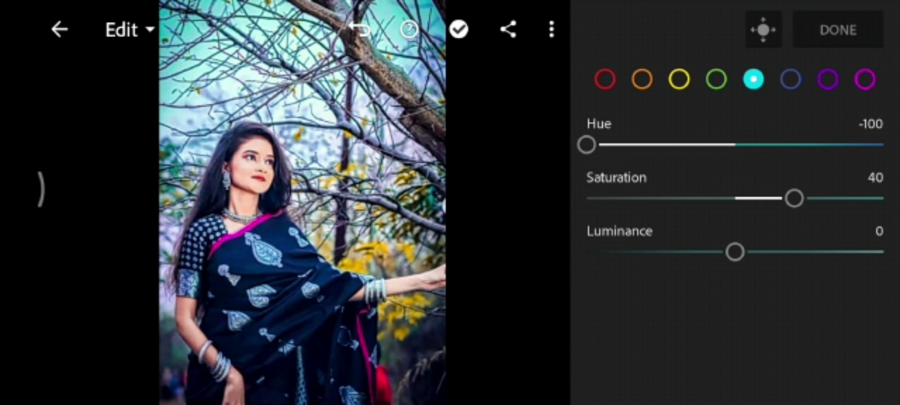
{"action": "left_click_drag", "start_coordinate": [794, 198], "coordinate": [795, 197]}
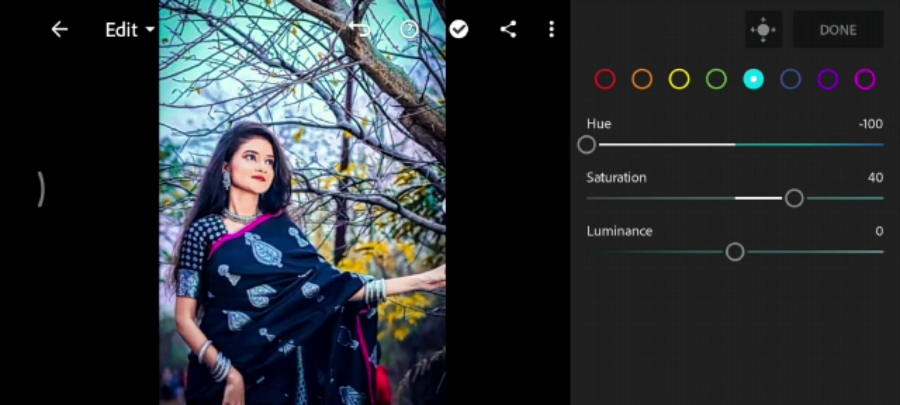
{"action": "left_click_drag", "start_coordinate": [736, 251], "coordinate": [665, 252]}
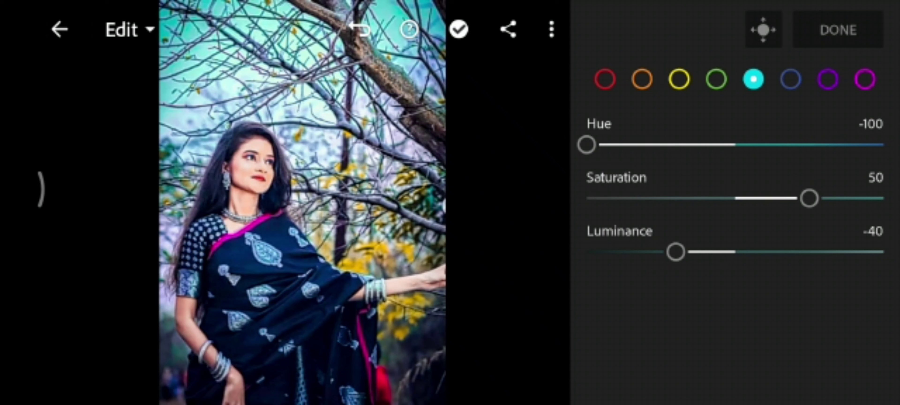
Step: Shift the blues to hue -70, saturation 89 and luminance -30, intensifying the teal sky
{"action": "left_click", "coordinate": [790, 79]}
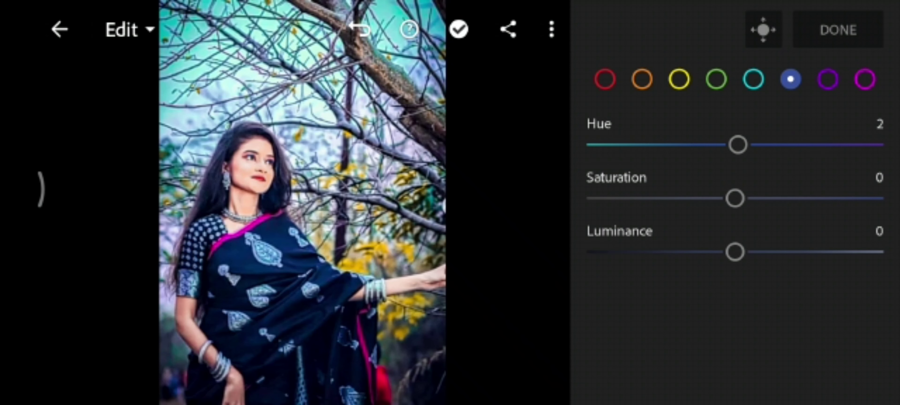
{"action": "left_click_drag", "start_coordinate": [737, 144], "coordinate": [661, 145]}
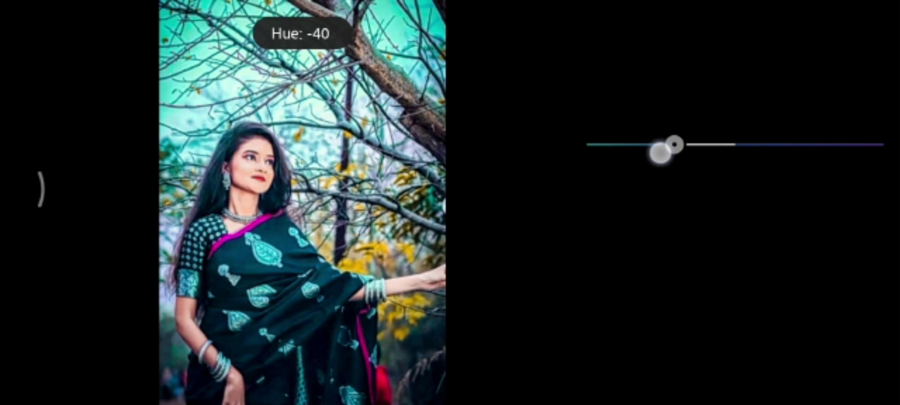
{"action": "left_click_drag", "start_coordinate": [665, 144], "coordinate": [629, 145]}
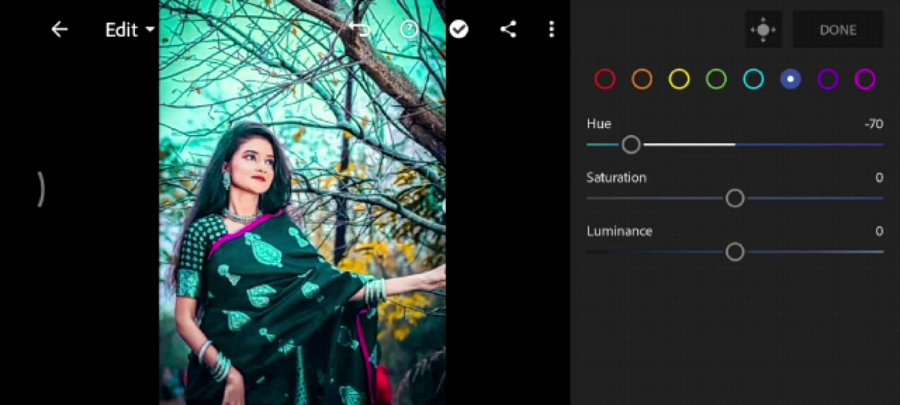
{"action": "left_click_drag", "start_coordinate": [734, 198], "coordinate": [767, 197]}
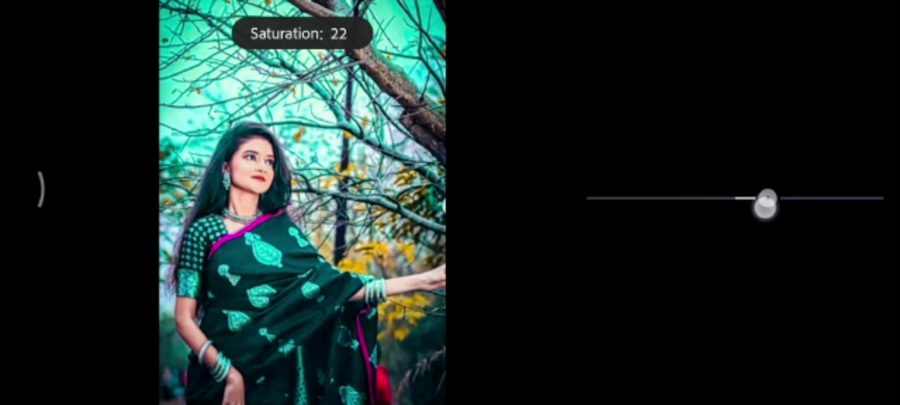
{"action": "left_click_drag", "start_coordinate": [766, 199], "coordinate": [821, 199]}
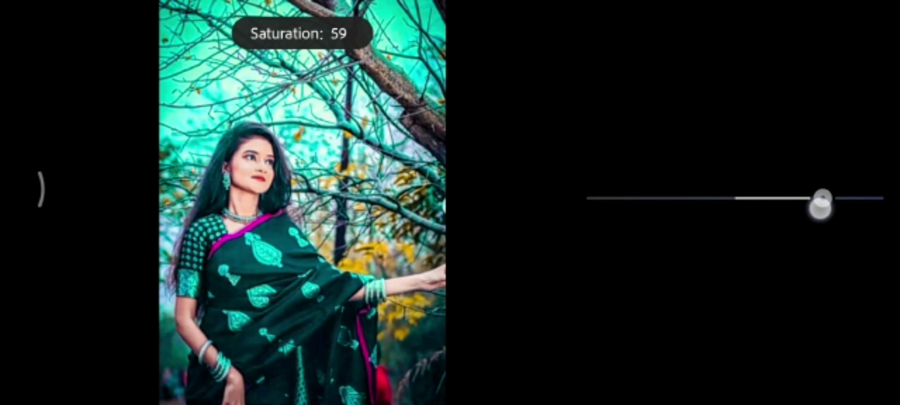
{"action": "left_click_drag", "start_coordinate": [821, 197], "coordinate": [855, 200]}
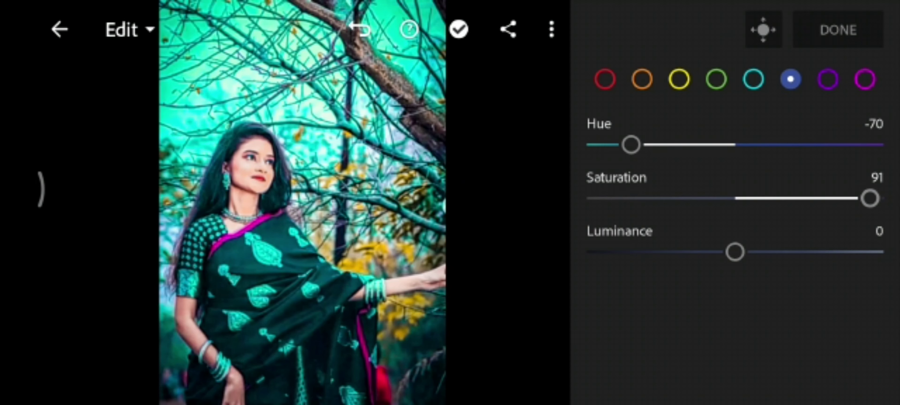
{"action": "left_click_drag", "start_coordinate": [870, 198], "coordinate": [867, 198]}
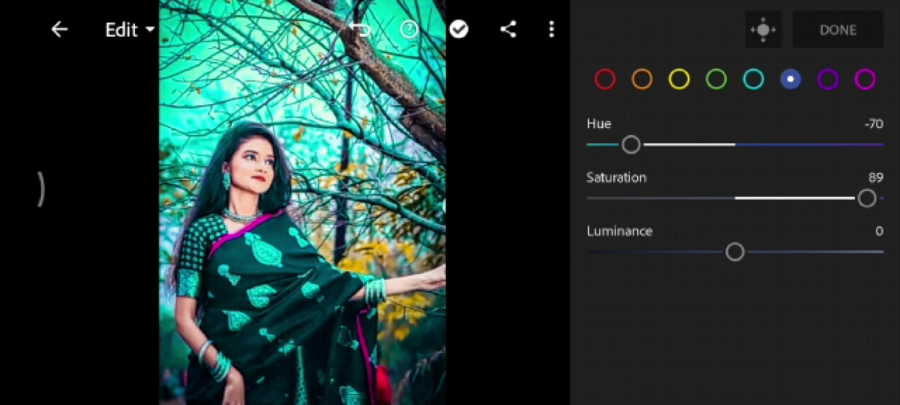
{"action": "left_click_drag", "start_coordinate": [735, 251], "coordinate": [763, 252]}
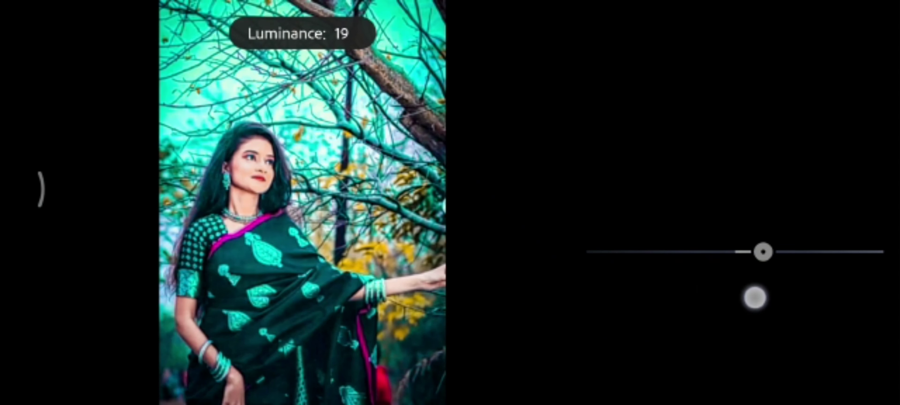
{"action": "left_click_drag", "start_coordinate": [763, 251], "coordinate": [683, 252]}
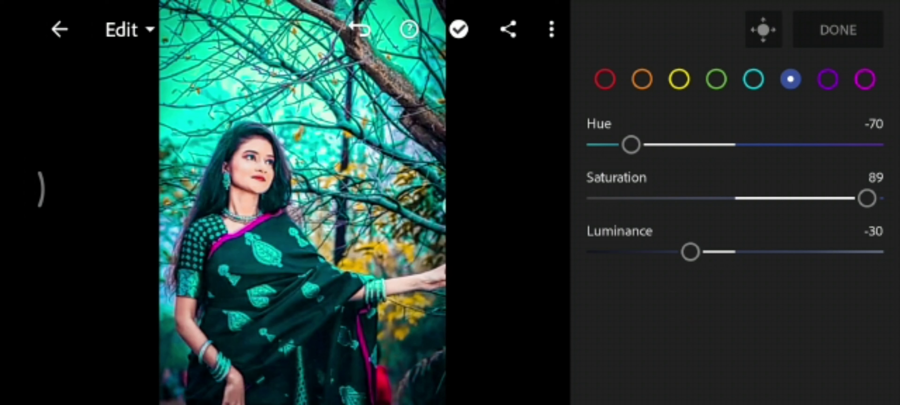
Step: Desaturate the magenta tones to -60 and set their hue to -8
{"action": "left_click", "coordinate": [862, 79]}
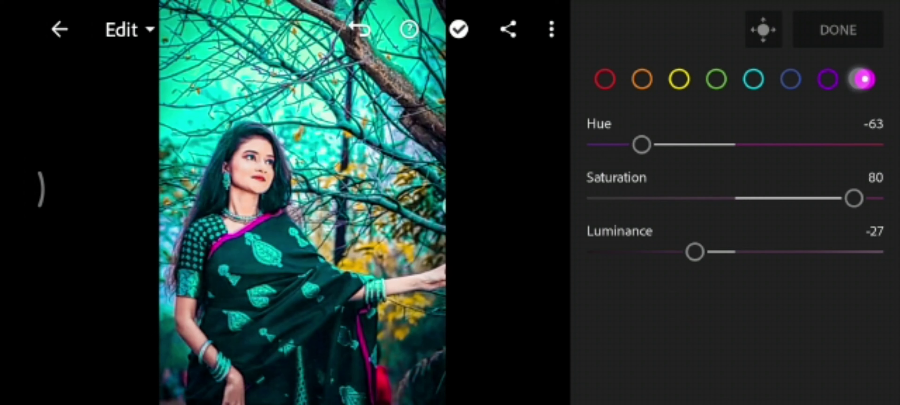
{"action": "left_click", "coordinate": [864, 79]}
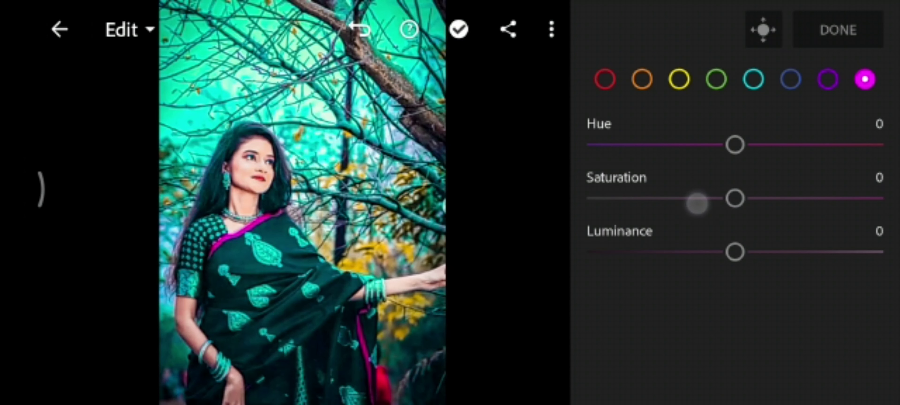
{"action": "left_click_drag", "start_coordinate": [736, 198], "coordinate": [669, 198]}
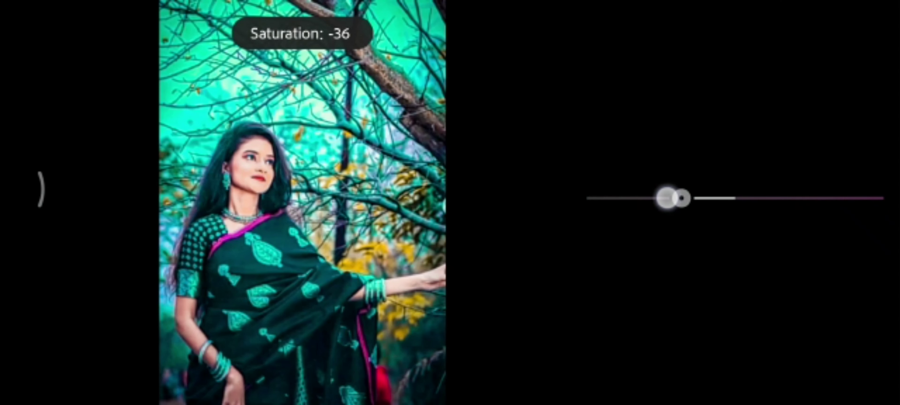
{"action": "left_click_drag", "start_coordinate": [675, 197], "coordinate": [646, 198]}
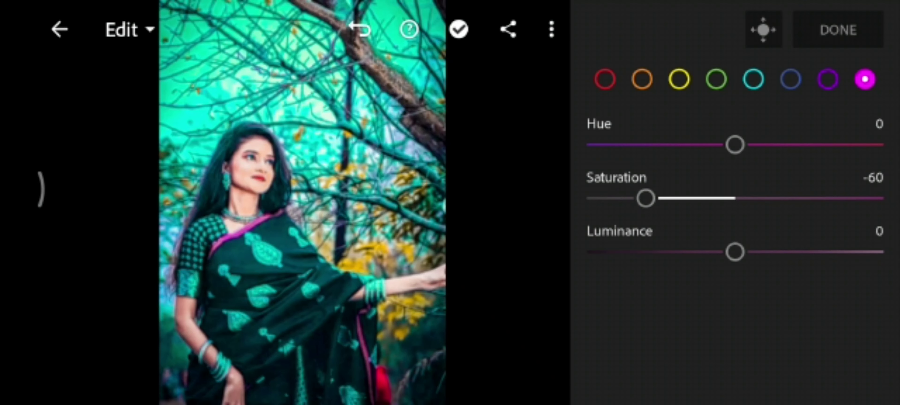
{"action": "left_click_drag", "start_coordinate": [733, 143], "coordinate": [751, 144]}
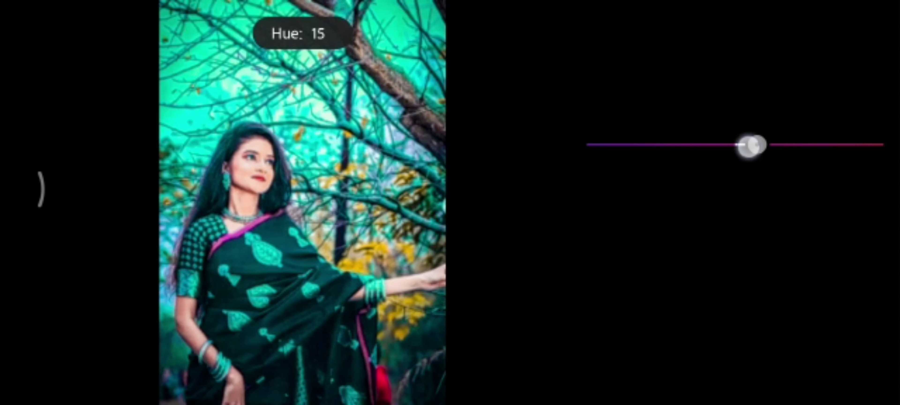
{"action": "left_click_drag", "start_coordinate": [751, 144], "coordinate": [699, 147]}
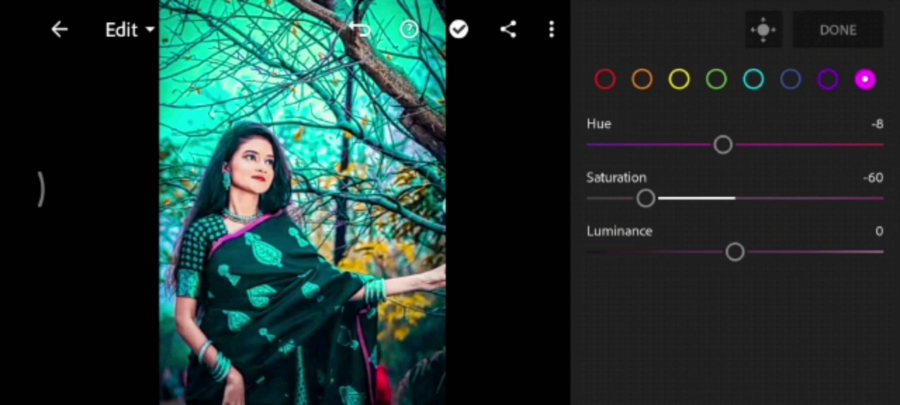
{"action": "left_click_drag", "start_coordinate": [733, 252], "coordinate": [743, 255]}
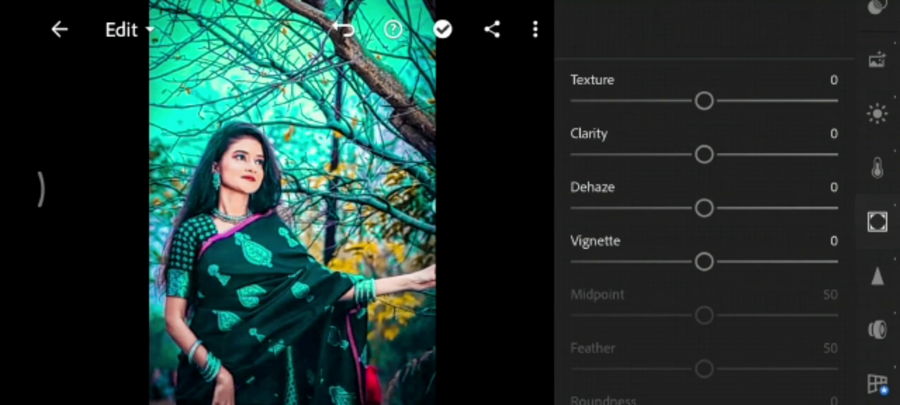
Step: Add texture 16, clarity 25 and dehaze 10
{"action": "left_click_drag", "start_coordinate": [703, 101], "coordinate": [725, 101]}
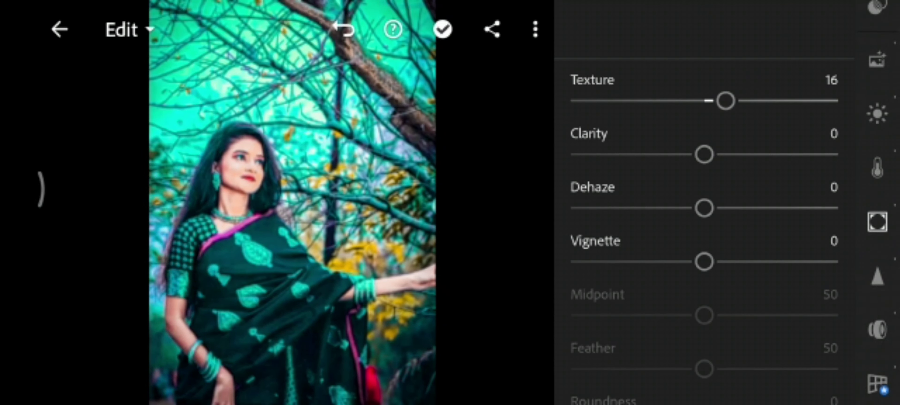
{"action": "left_click_drag", "start_coordinate": [702, 154], "coordinate": [738, 159]}
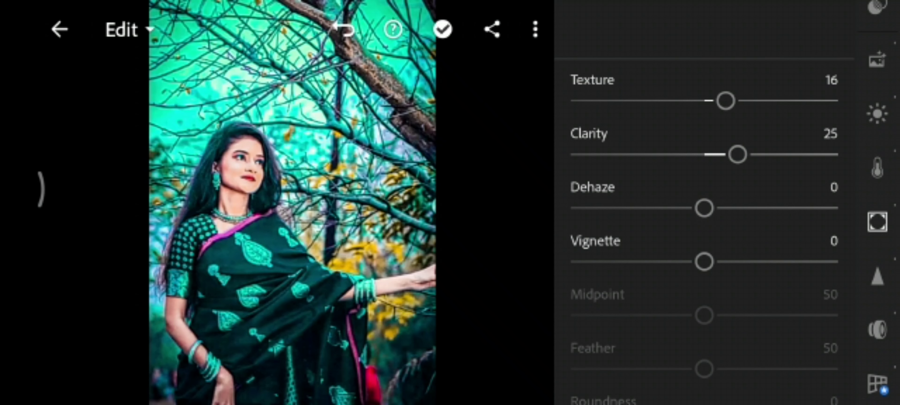
{"action": "left_click_drag", "start_coordinate": [702, 208], "coordinate": [716, 208]}
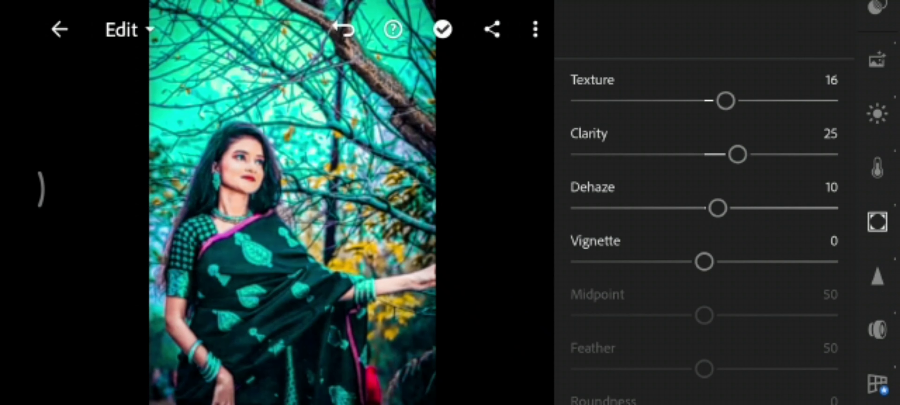
Step: Apply a -30 darkening vignette with midpoint about 34 and feather about 77
{"action": "left_click_drag", "start_coordinate": [704, 262], "coordinate": [660, 262]}
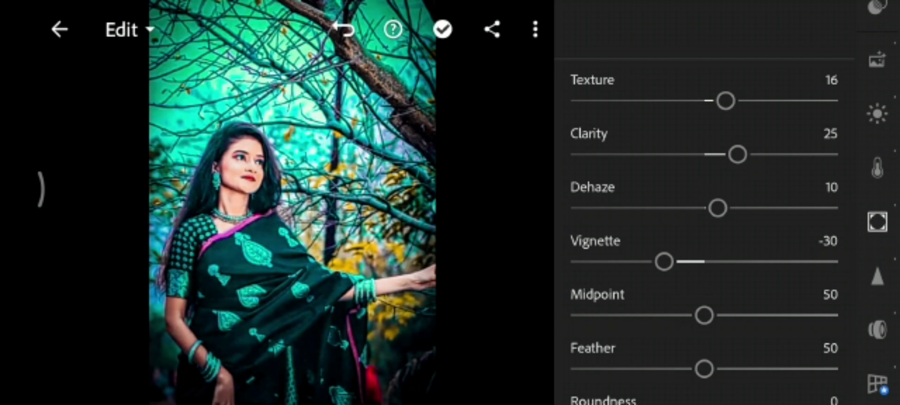
{"action": "left_click_drag", "start_coordinate": [703, 315], "coordinate": [746, 172]}
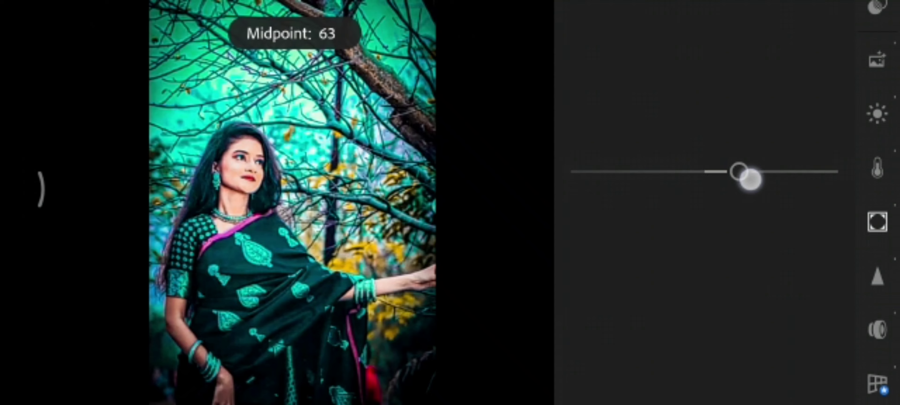
{"action": "left_click_drag", "start_coordinate": [750, 181], "coordinate": [644, 171]}
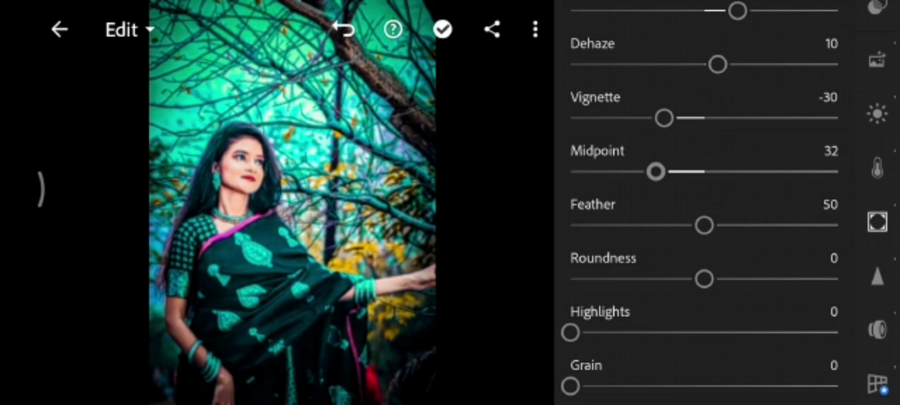
{"action": "left_click_drag", "start_coordinate": [655, 172], "coordinate": [662, 172]}
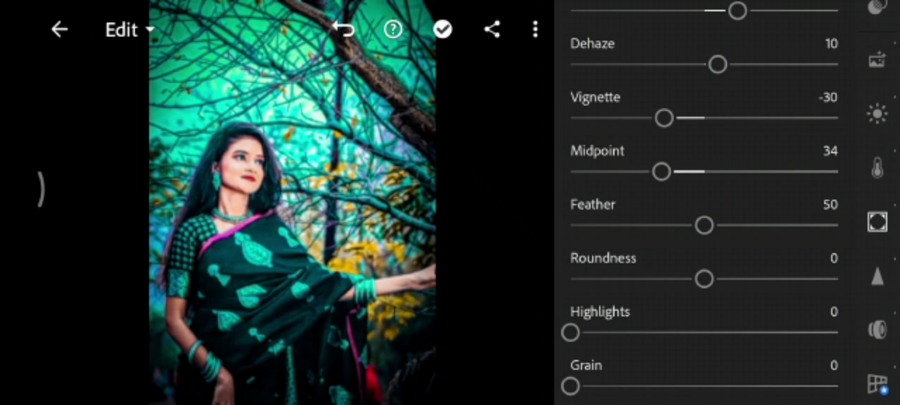
{"action": "left_click_drag", "start_coordinate": [704, 225], "coordinate": [780, 225]}
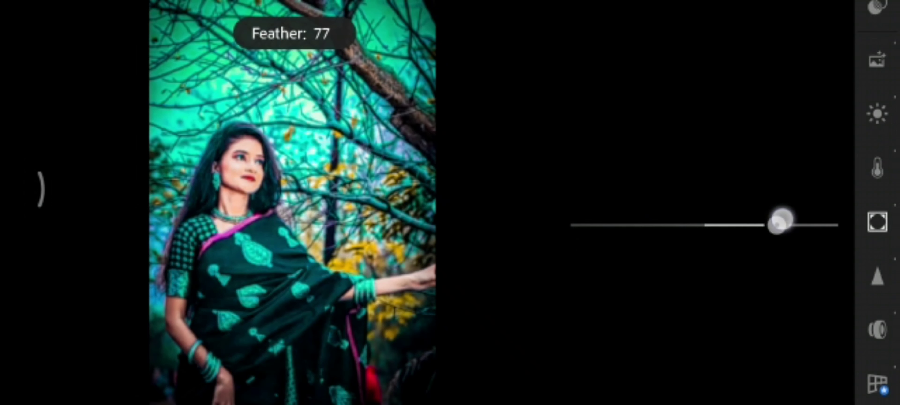
{"action": "left_click_drag", "start_coordinate": [780, 220], "coordinate": [762, 225]}
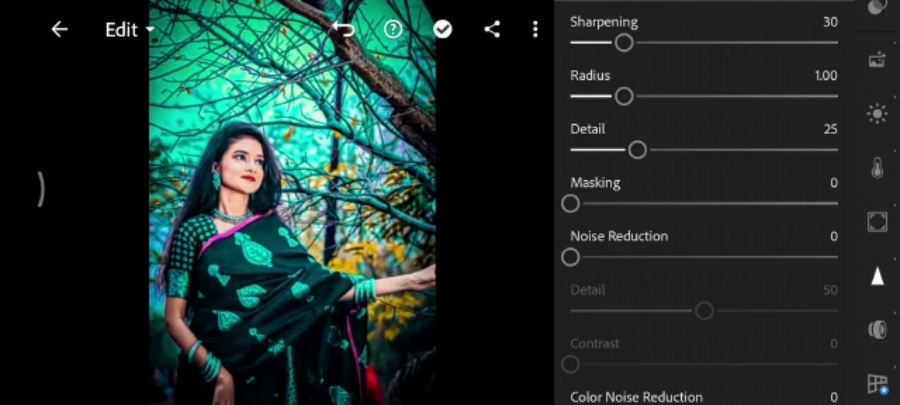
Step: Set noise reduction 25, colour noise reduction 15 and raise colour noise smoothness to about 75
{"action": "left_click_drag", "start_coordinate": [570, 203], "coordinate": [600, 204]}
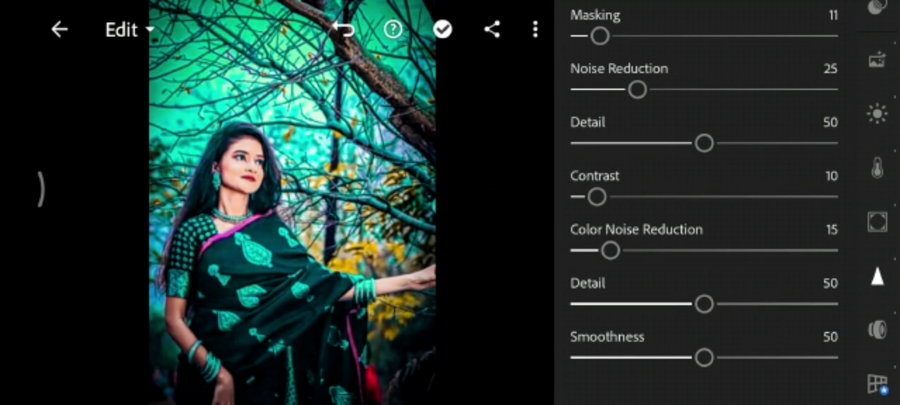
{"action": "left_click_drag", "start_coordinate": [704, 357], "coordinate": [775, 354]}
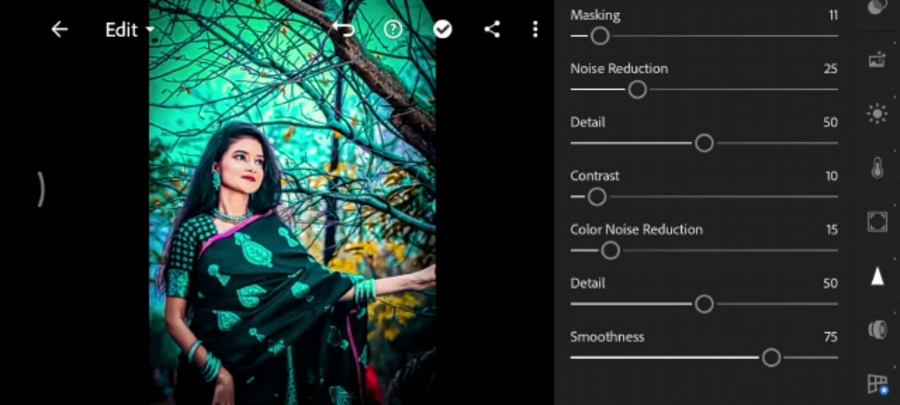
{"action": "left_click_drag", "start_coordinate": [773, 358], "coordinate": [789, 357]}
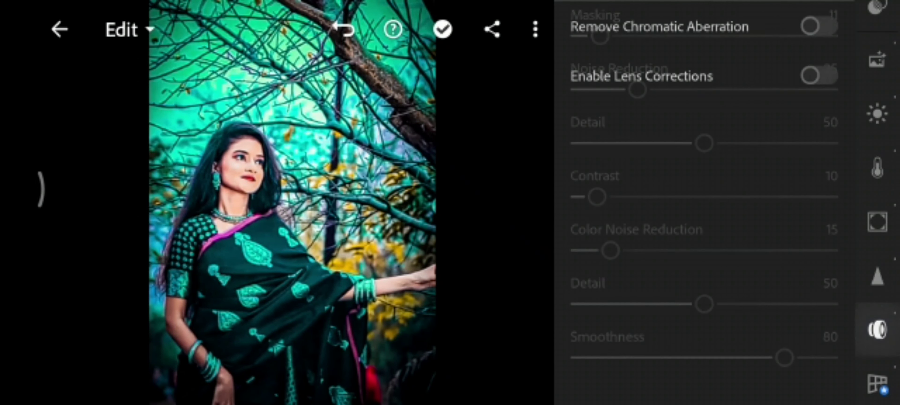
Step: Enable chromatic aberration removal and lens corrections, then save the edited photo to the device
{"action": "left_click", "coordinate": [819, 75]}
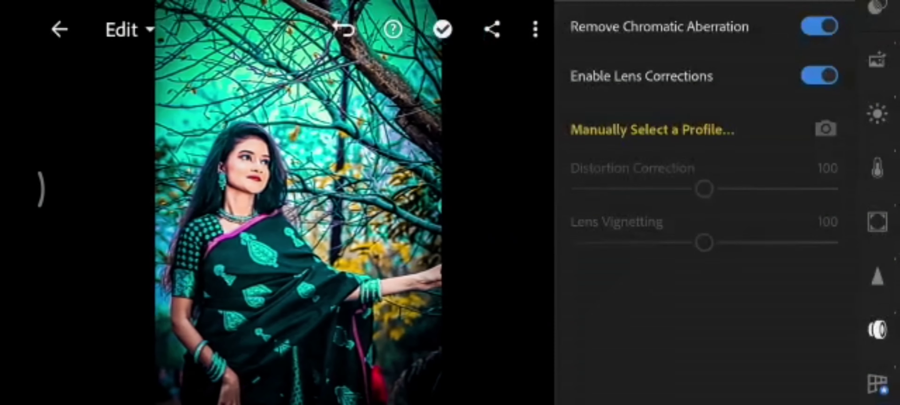
{"action": "left_click", "coordinate": [491, 29]}
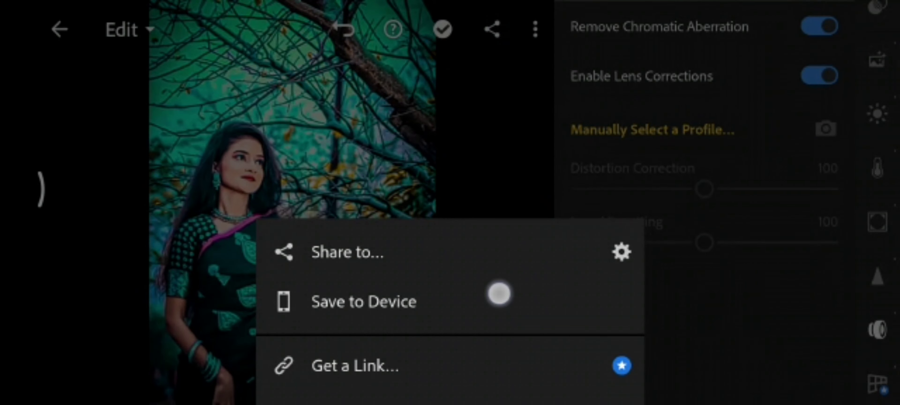
{"action": "left_click", "coordinate": [363, 301]}
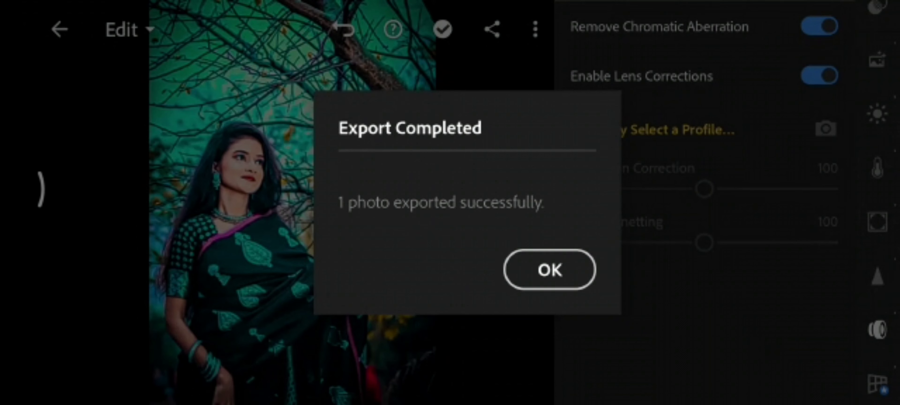